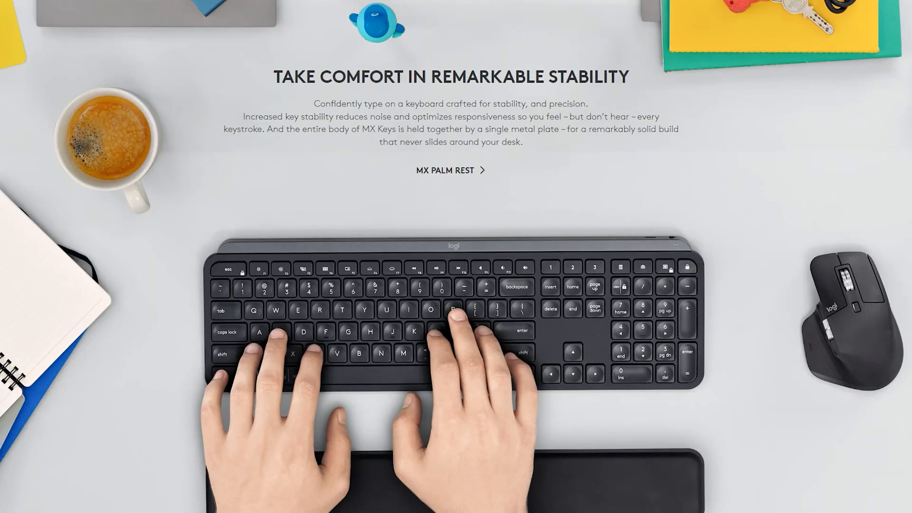
# View the MX Palm Rest product page reached from the MX Keys stability section
pyautogui.click(444, 170)
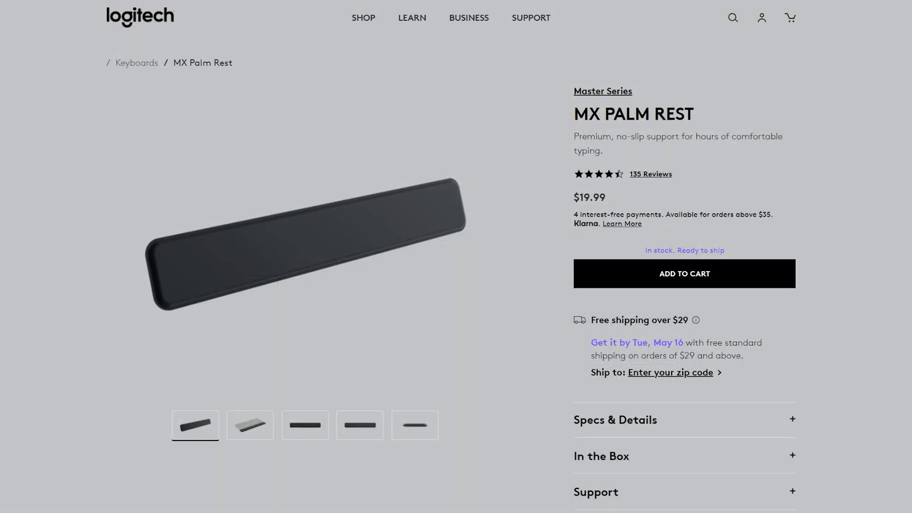
pyautogui.click(251, 424)
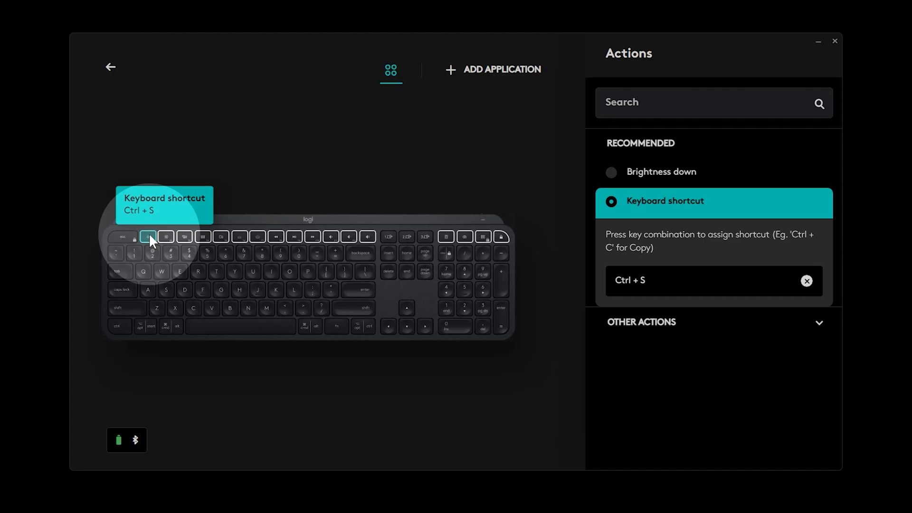
pyautogui.moveTo(297, 216)
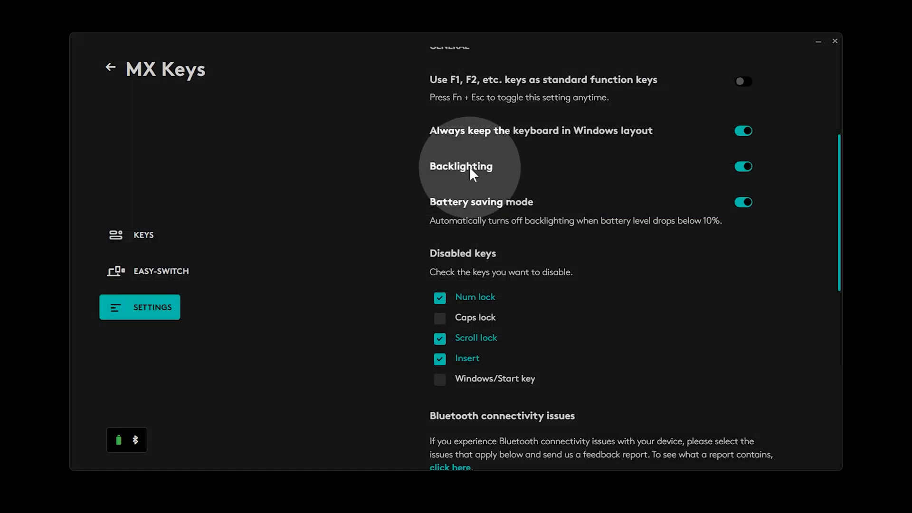
# Go back to the Options+ home screen listing the trackball mouse and keyboard
pyautogui.click(110, 69)
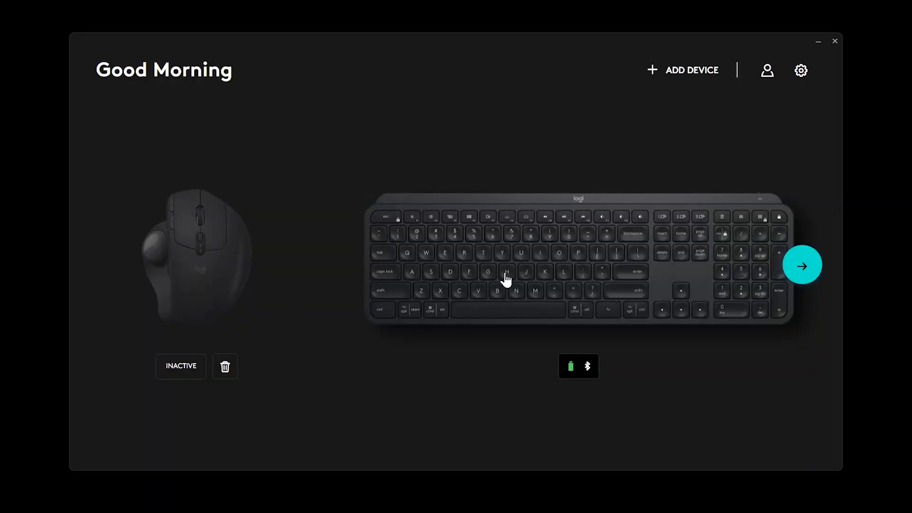
# Select the F5-assigned key and scroll through its full Other Actions list
pyautogui.click(800, 264)
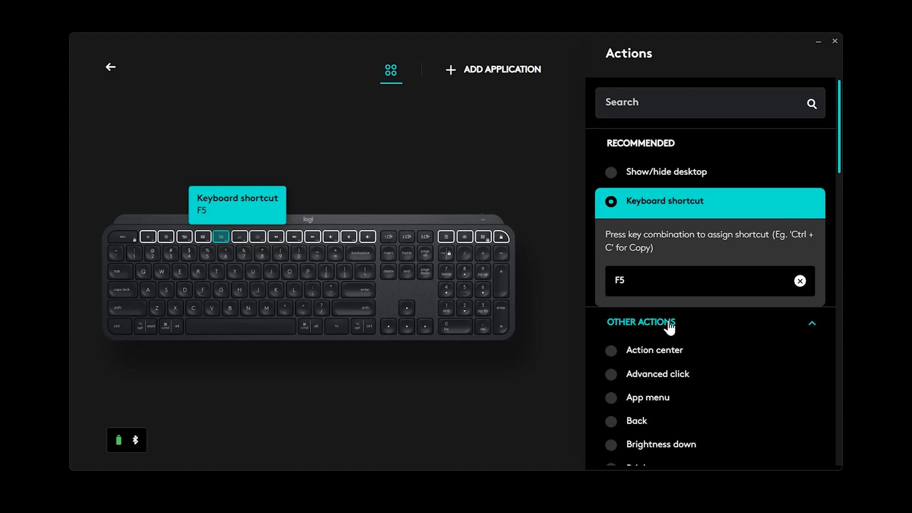
pyautogui.scroll(-3)
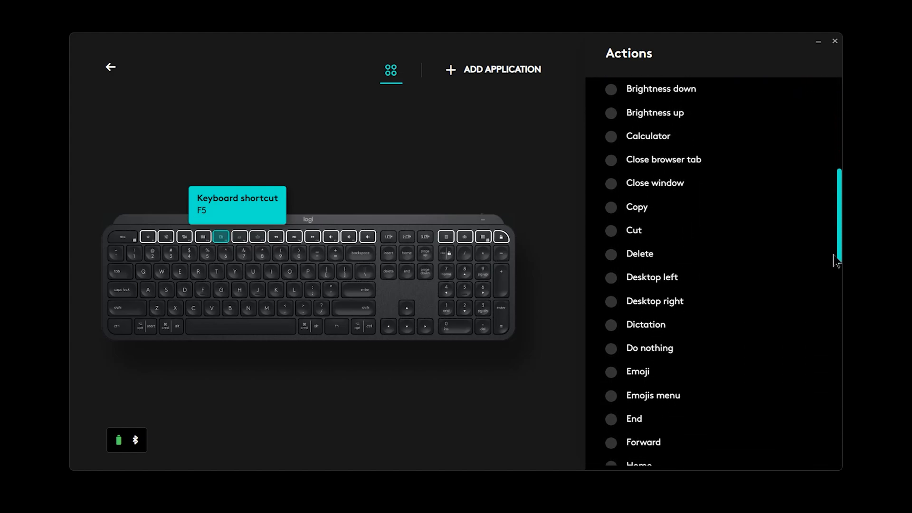
pyautogui.scroll(-3)
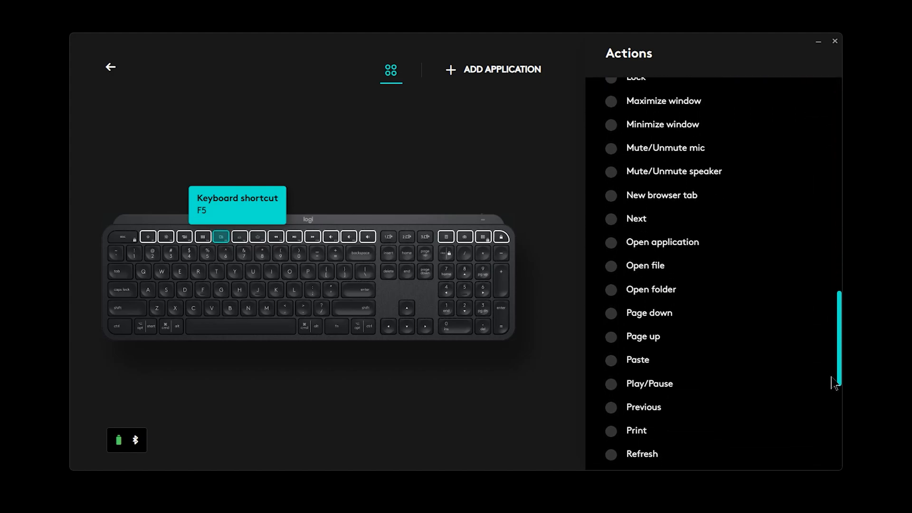
pyautogui.scroll(-3)
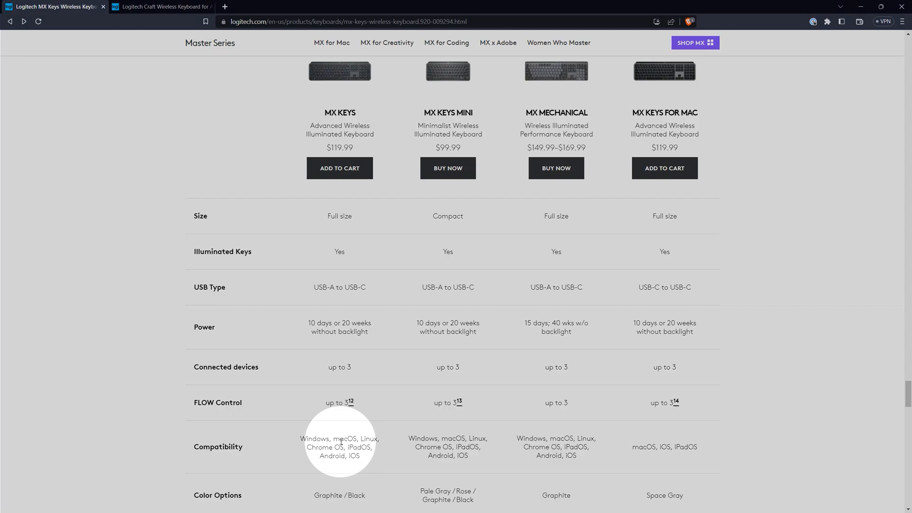
pyautogui.moveTo(371, 465)
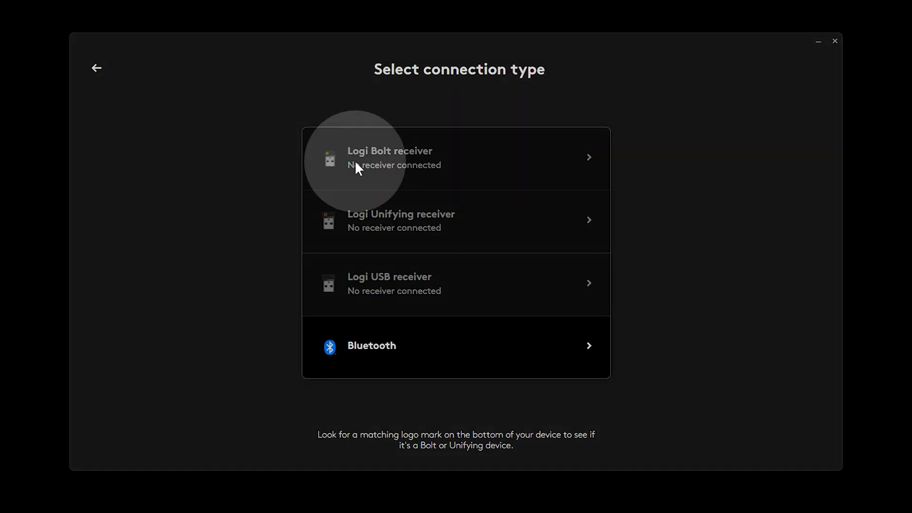
pyautogui.moveTo(340, 174)
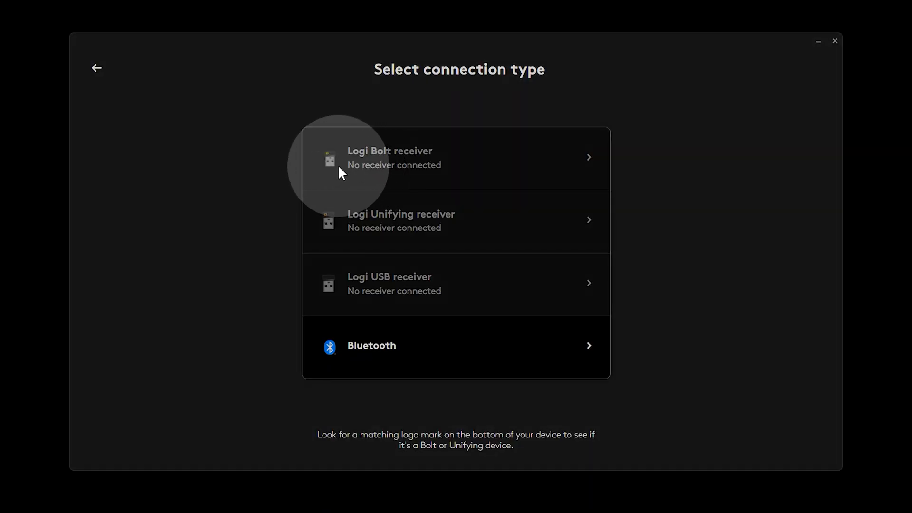
pyautogui.moveTo(344, 274)
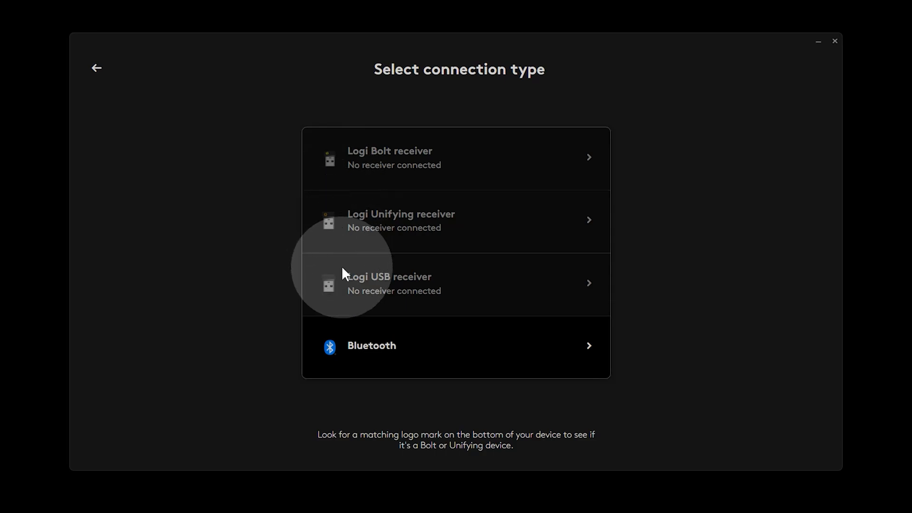
pyautogui.moveTo(357, 356)
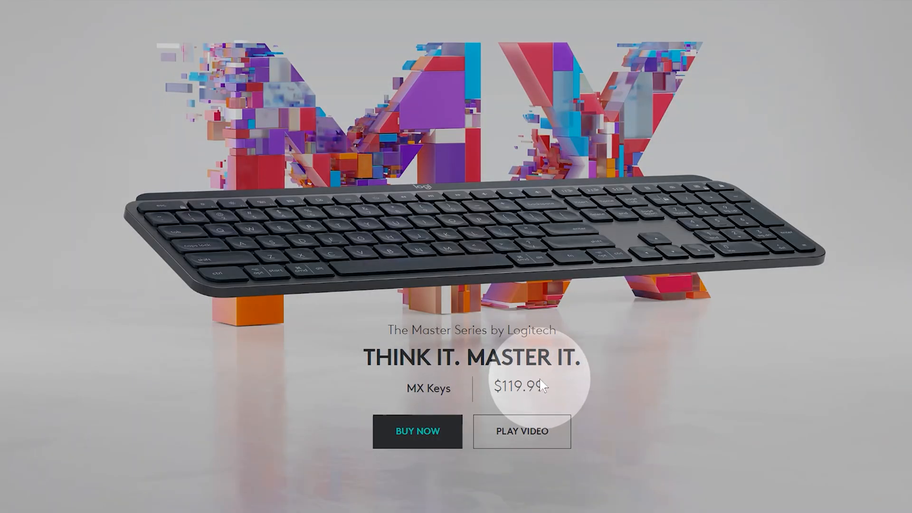
pyautogui.moveTo(533, 409)
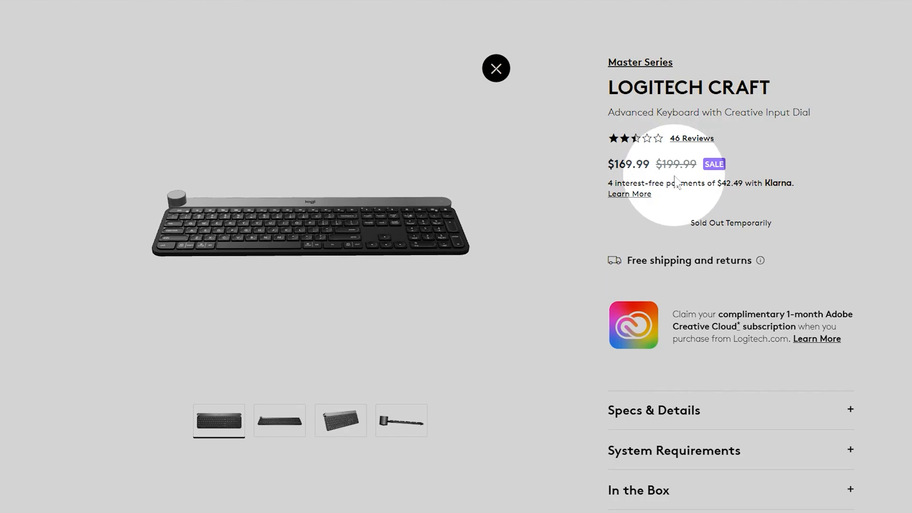
pyautogui.moveTo(684, 185)
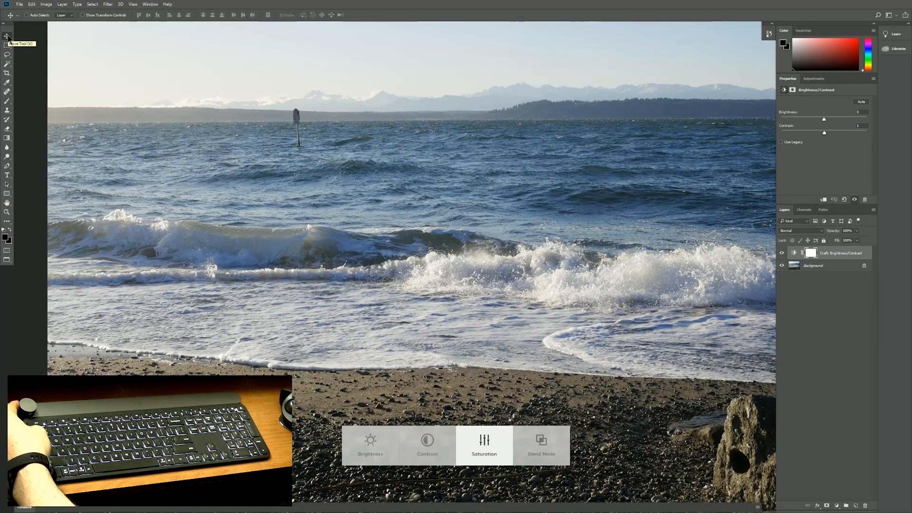
# Change the beach photo's Brightness/Contrast with the Craft dial and add a Vibrance layer
pyautogui.click(541, 445)
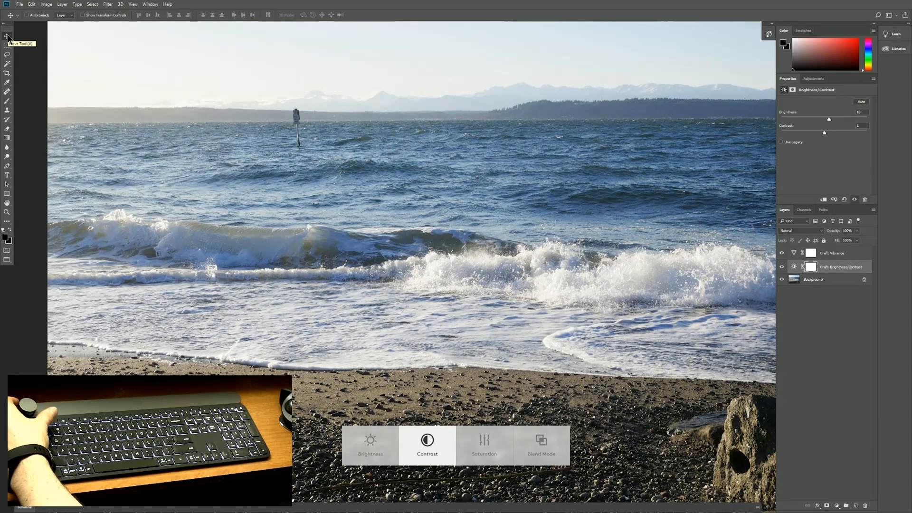
pyautogui.moveTo(825, 133); pyautogui.dragTo(851, 133)
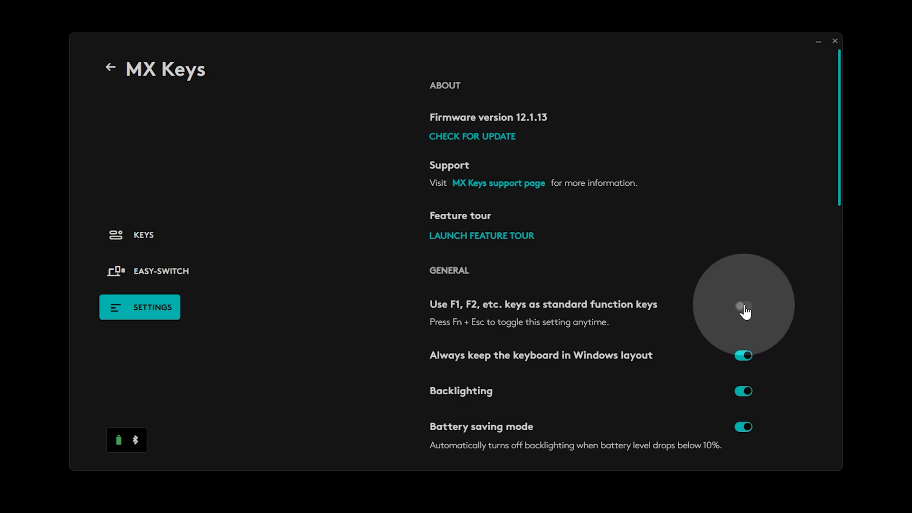
# Show the MX Keys keyboard layout from the Keys sidebar entry
pyautogui.click(143, 235)
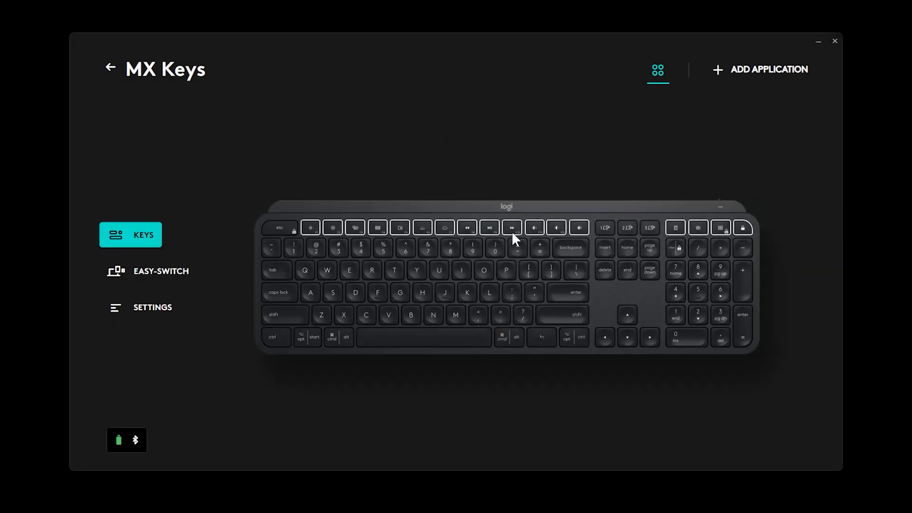
pyautogui.moveTo(555, 233)
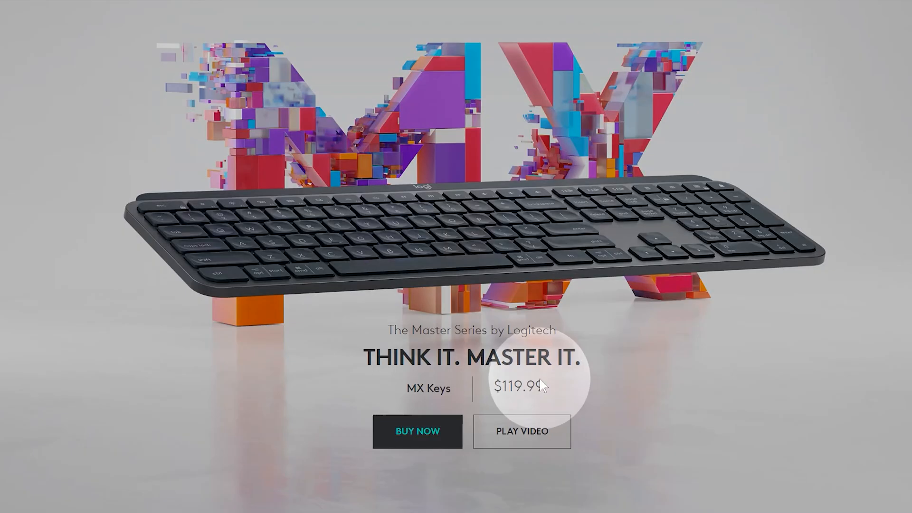
pyautogui.moveTo(532, 409)
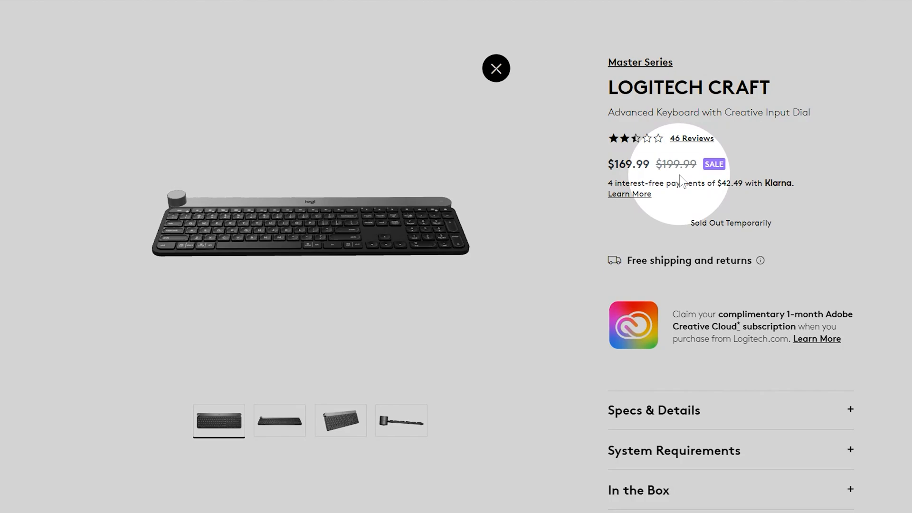
pyautogui.moveTo(680, 182)
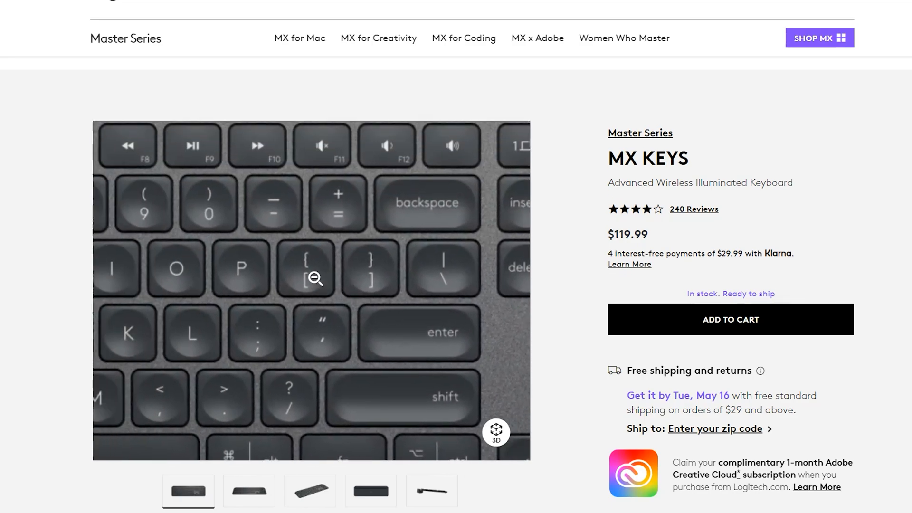
# Scroll the MX Keys product page toward the close-up key image
pyautogui.scroll(-3)
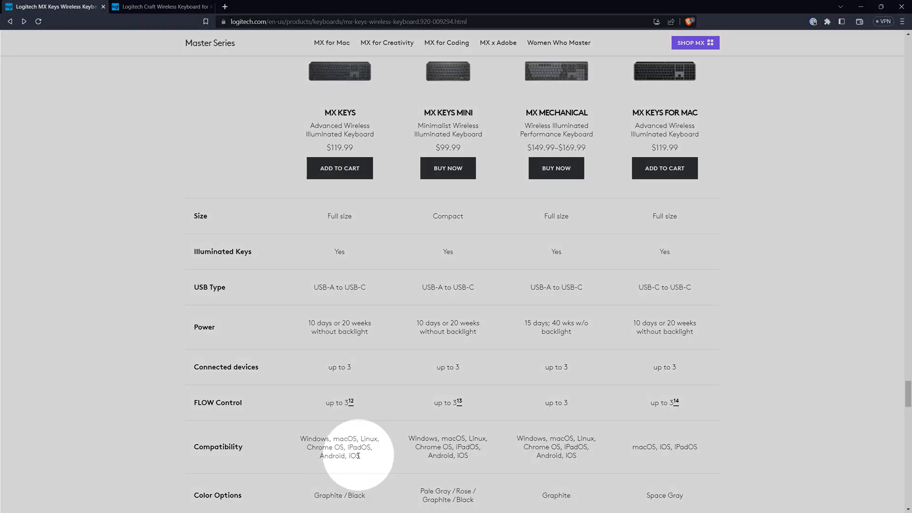
pyautogui.moveTo(371, 466)
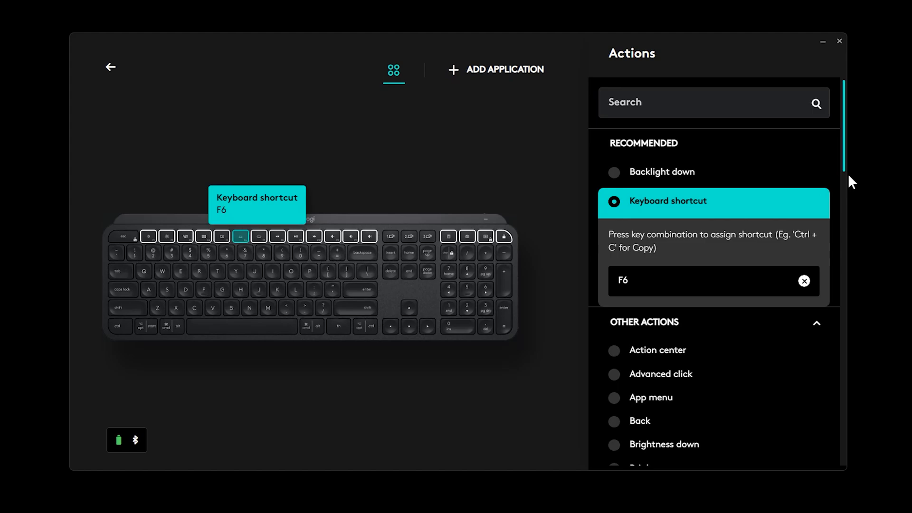
# Scroll the F6-assigned key's Other Actions list down to Zoom in and Zoom out
pyautogui.scroll(-3)
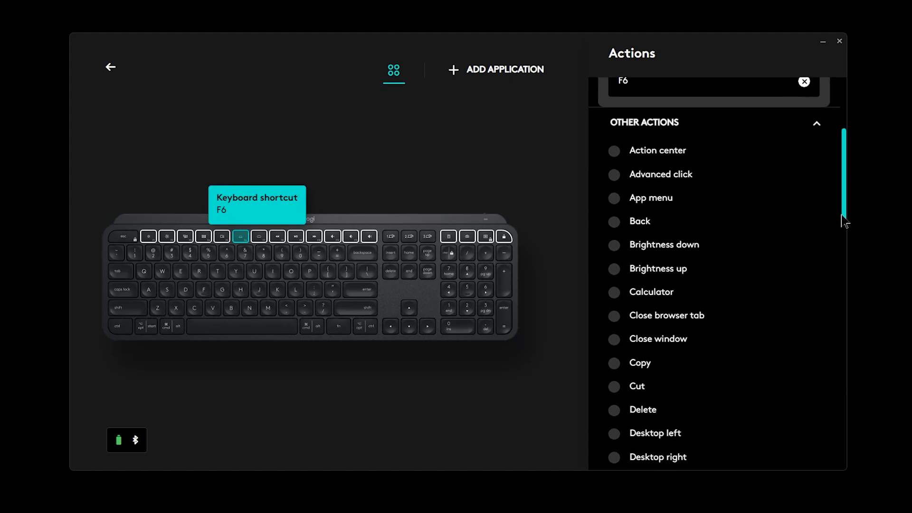
pyautogui.scroll(-3)
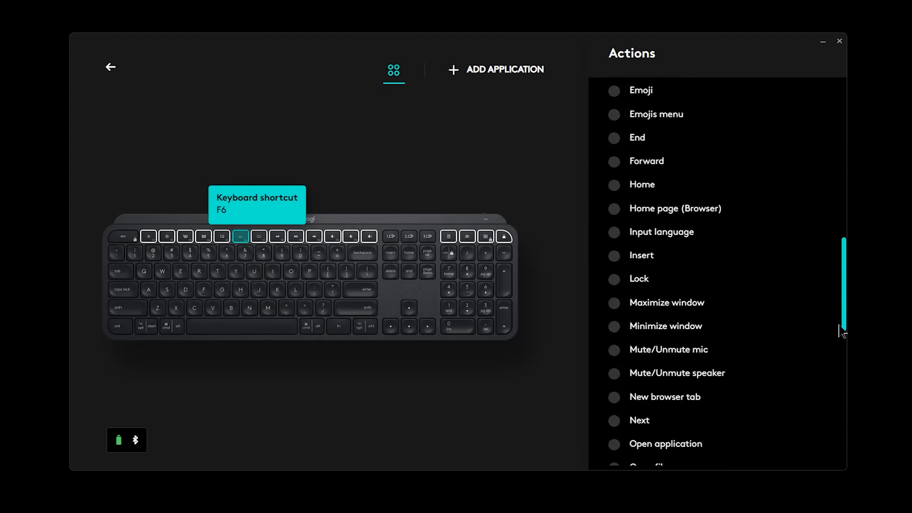
pyautogui.scroll(-3)
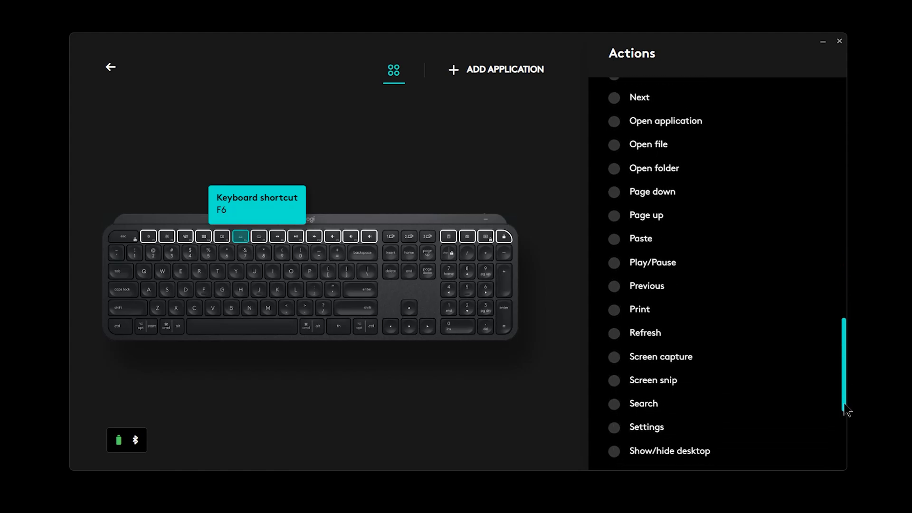
pyautogui.scroll(-3)
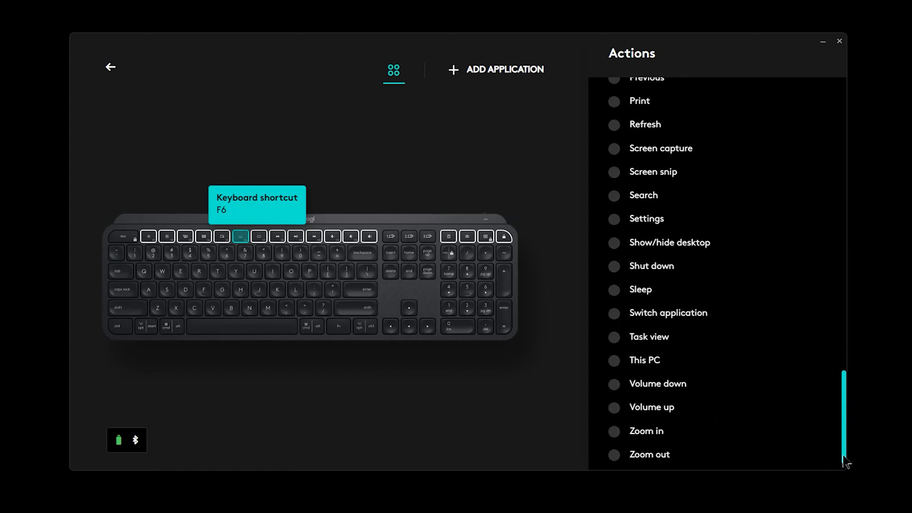